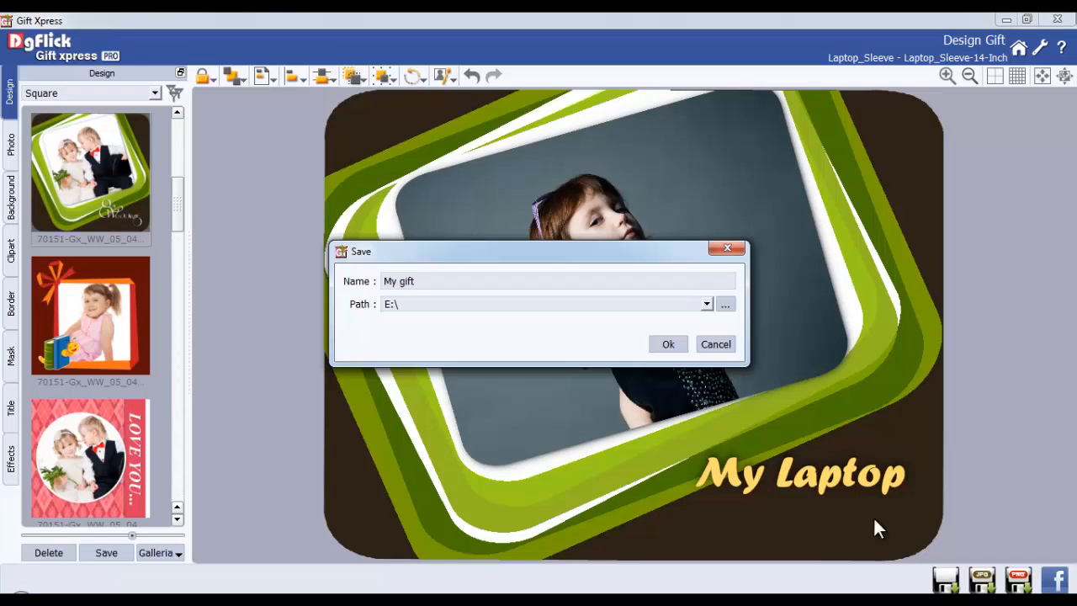
# Step: Confirm saving the laptop sleeve design as 'My gift' on drive E:\
pyautogui.click(668, 344)
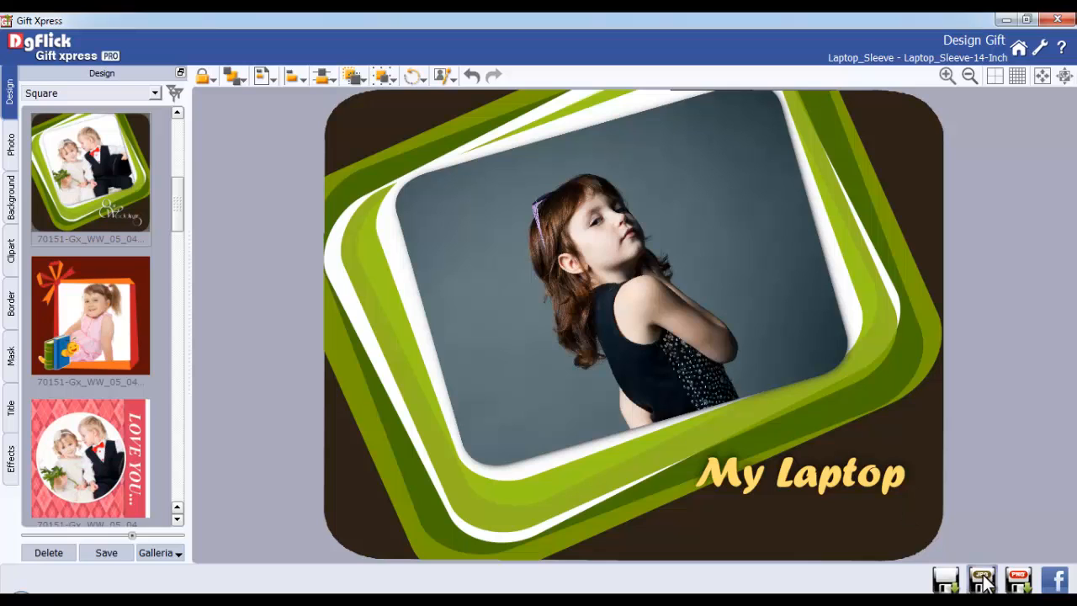
# Step: Export the design as a JPG named 'My gift' to E:\ with Optimize File Size selected
pyautogui.click(983, 579)
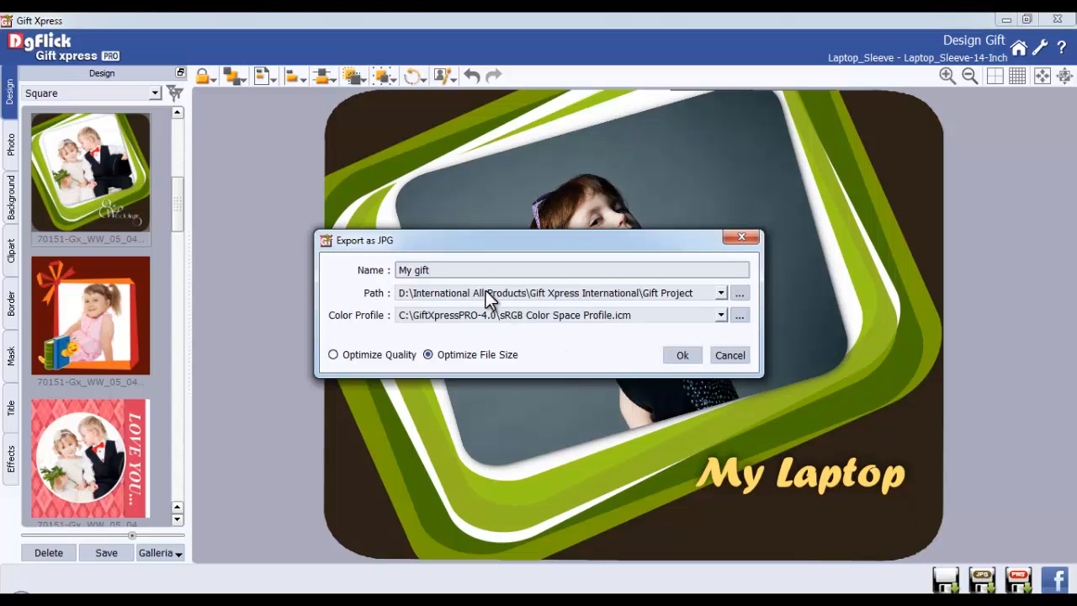
pyautogui.click(739, 293)
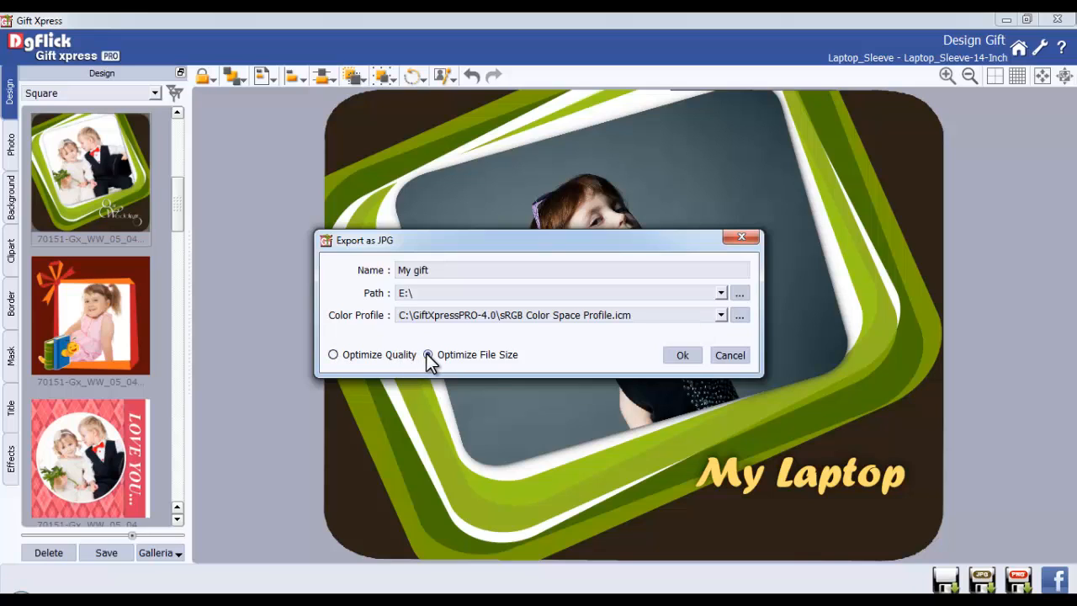
pyautogui.click(427, 354)
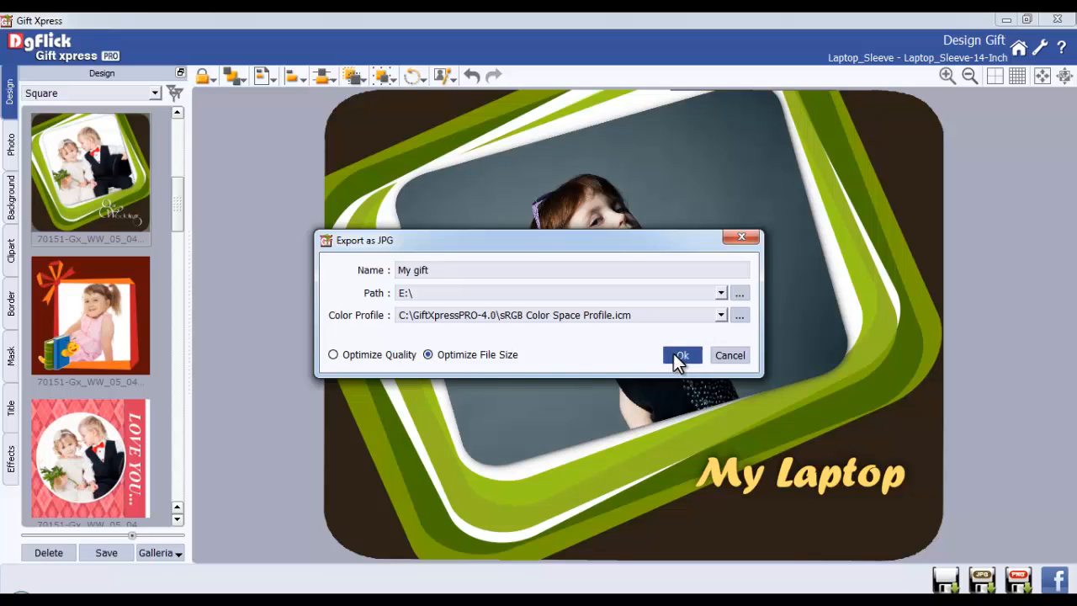
pyautogui.click(681, 354)
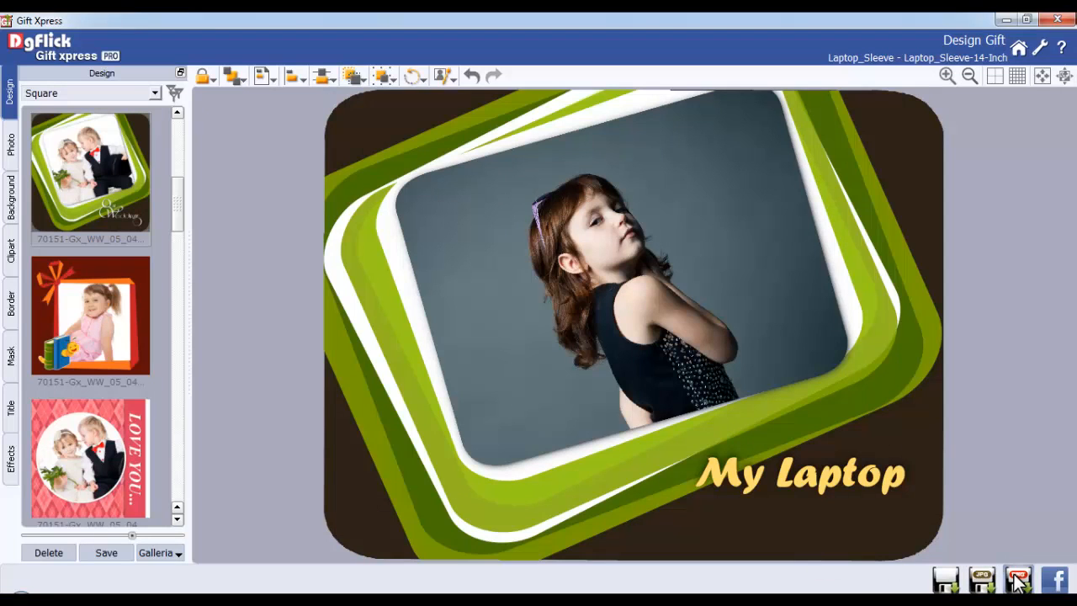
# Step: Export the design as 'My gift' PNG to E:\ and view the mirrored image in Photo Viewer
pyautogui.click(1018, 579)
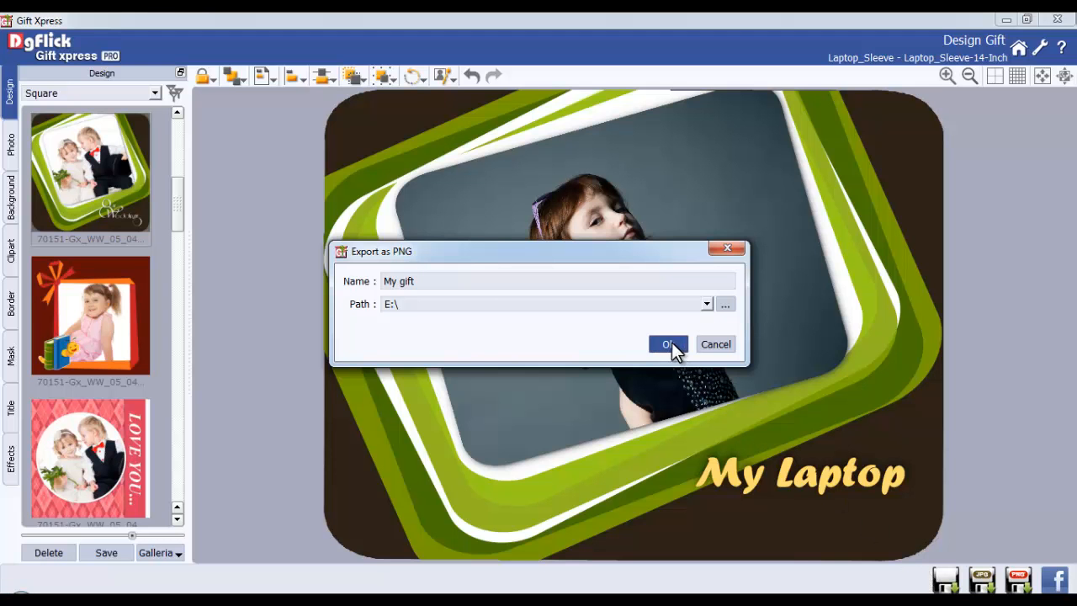
pyautogui.click(666, 343)
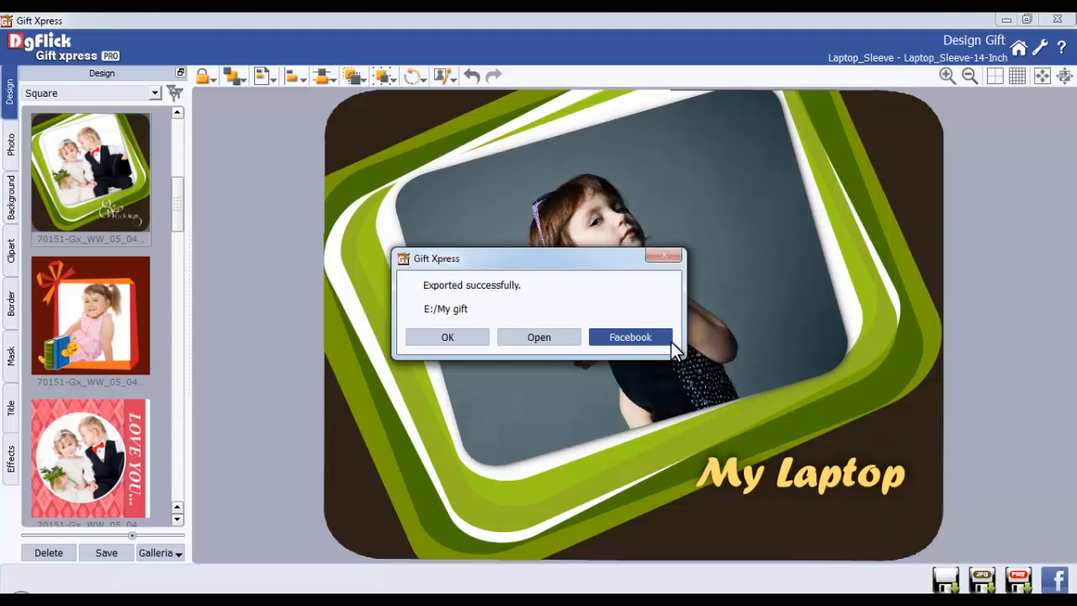
pyautogui.click(538, 336)
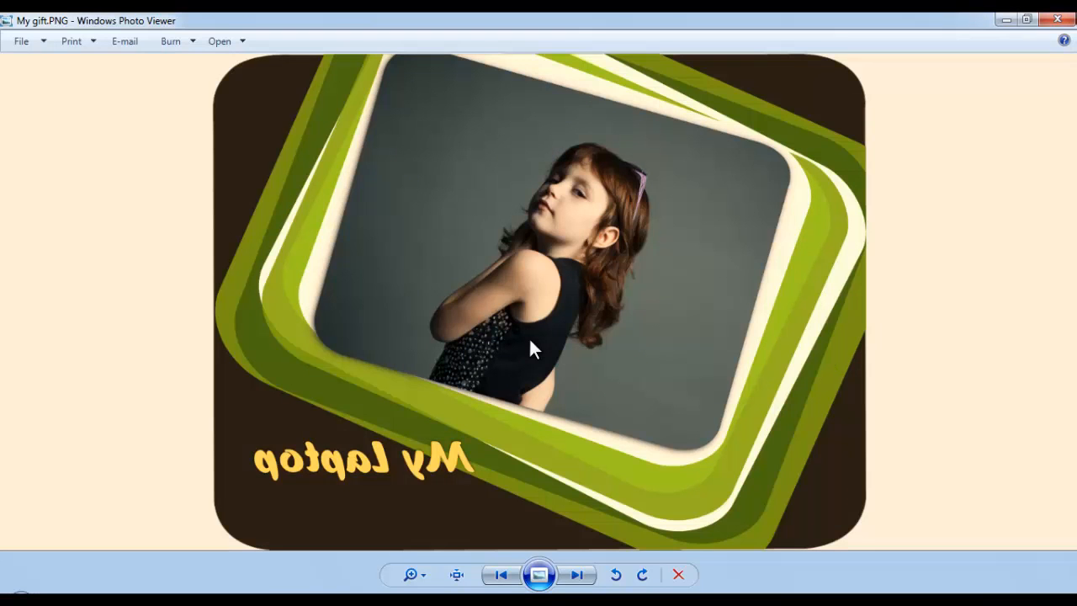